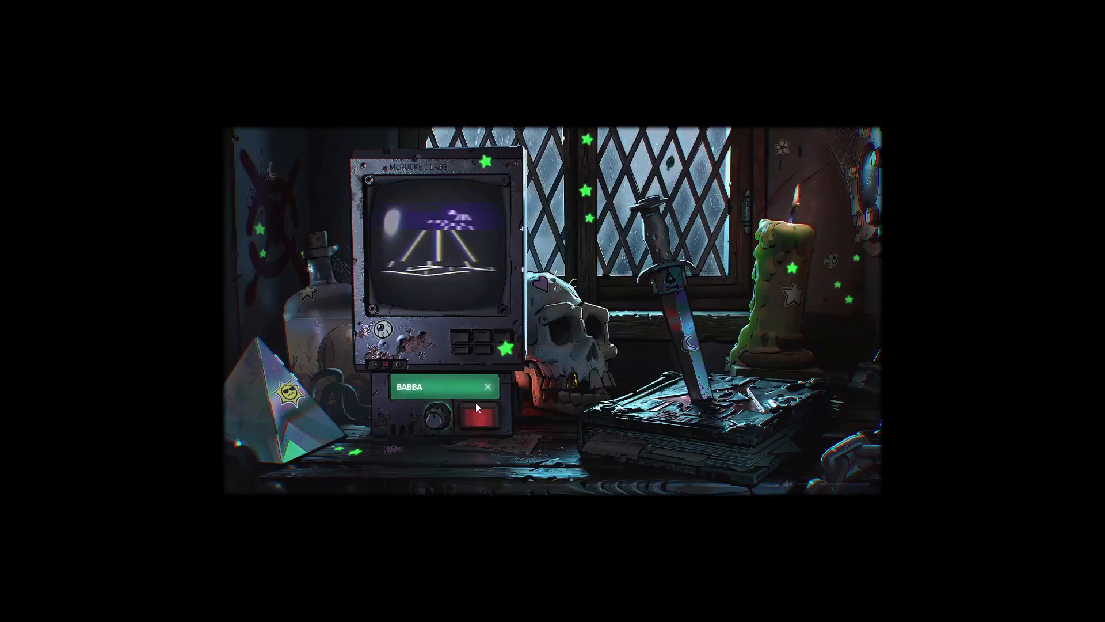
# Start audio playback via the red button so the monitor shows a speaker icon and green button
pyautogui.click(480, 422)
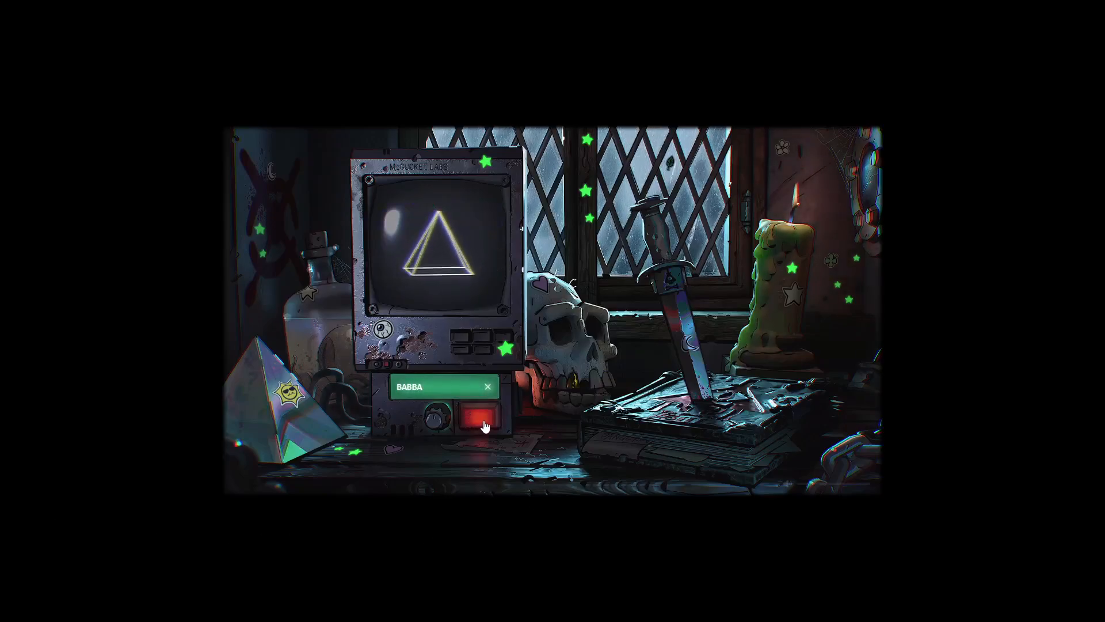
pyautogui.click(480, 419)
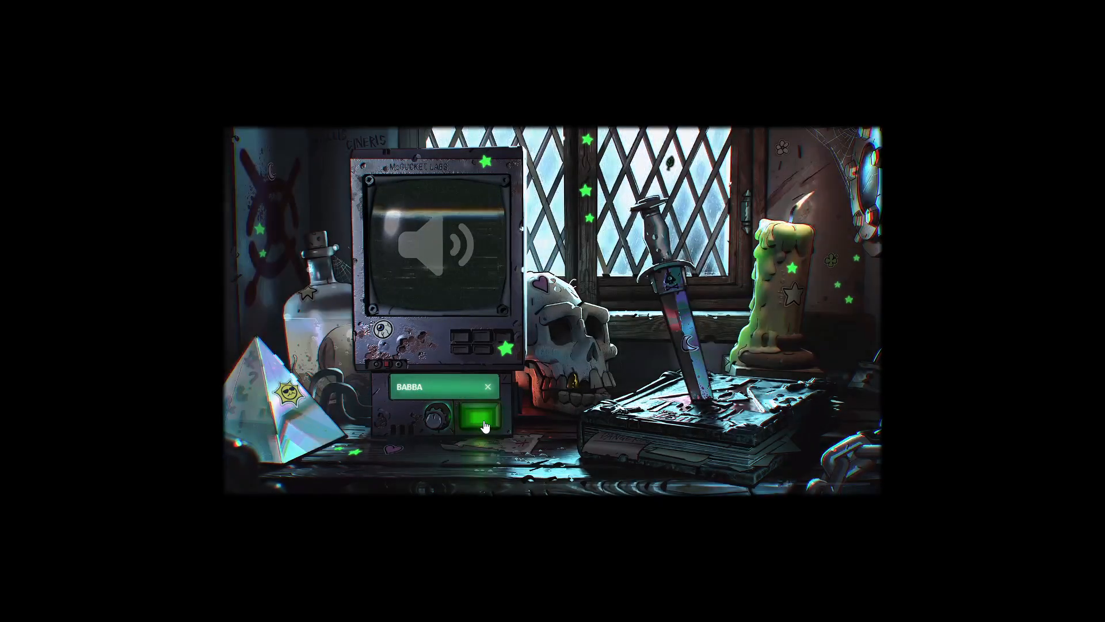
pyautogui.click(481, 419)
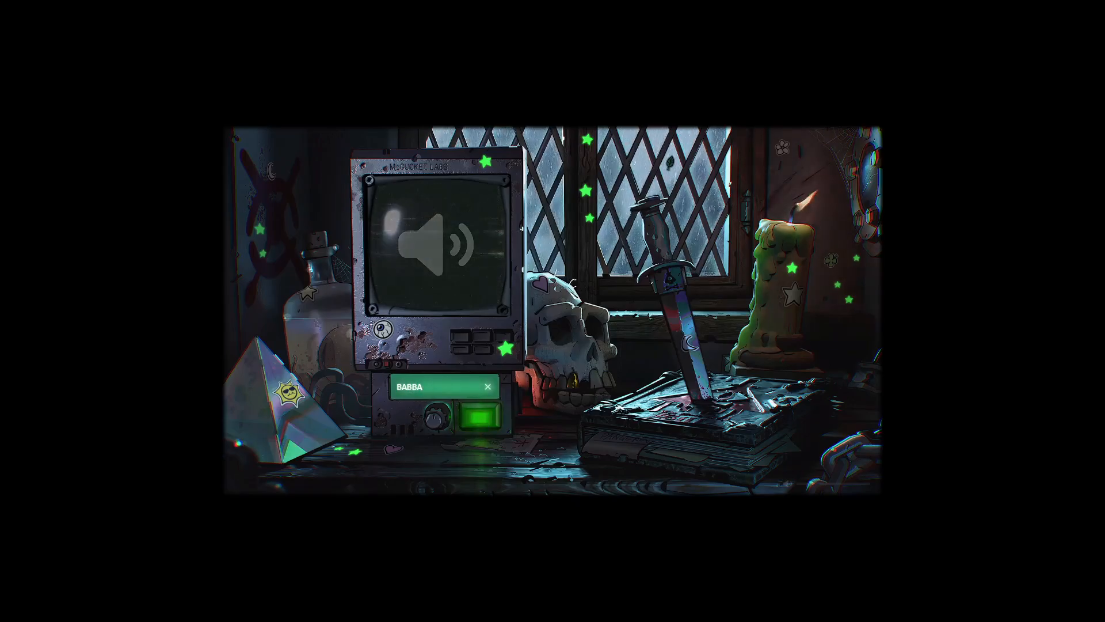